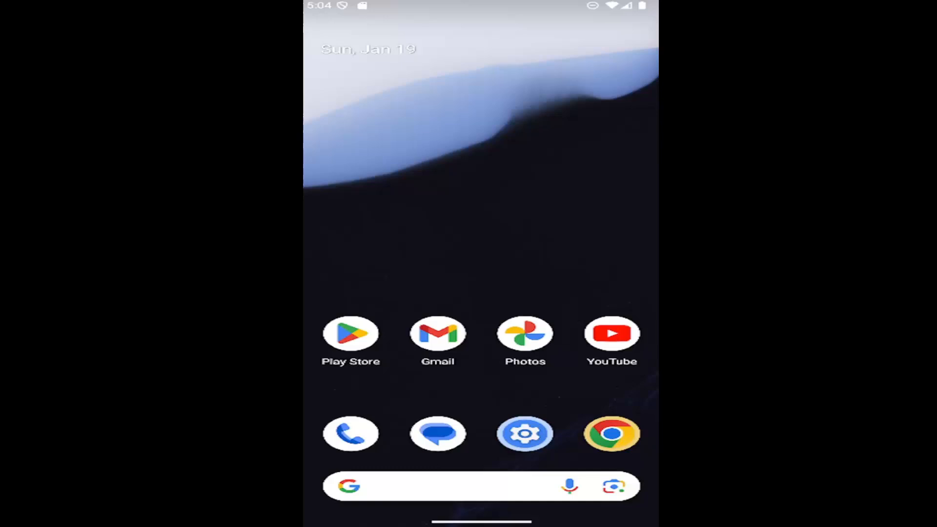
mouse_move(586, 311)
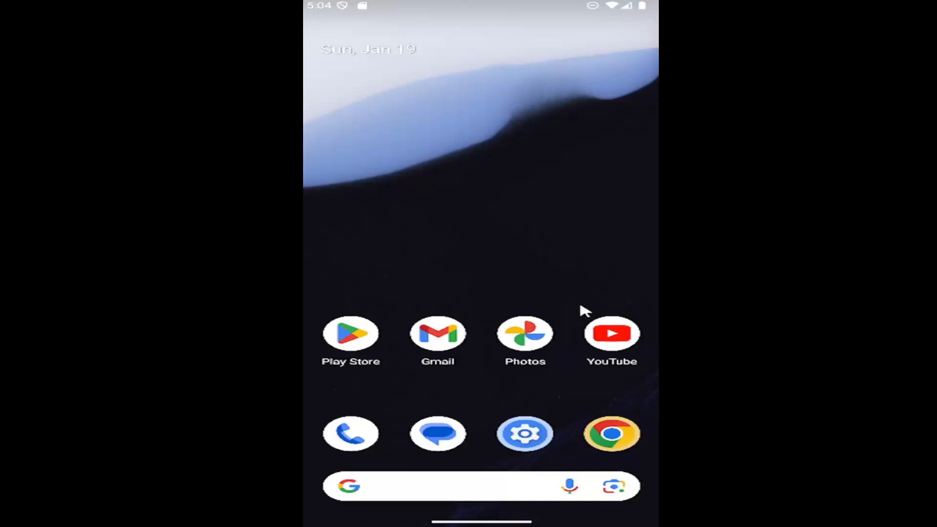
mouse_move(459, 291)
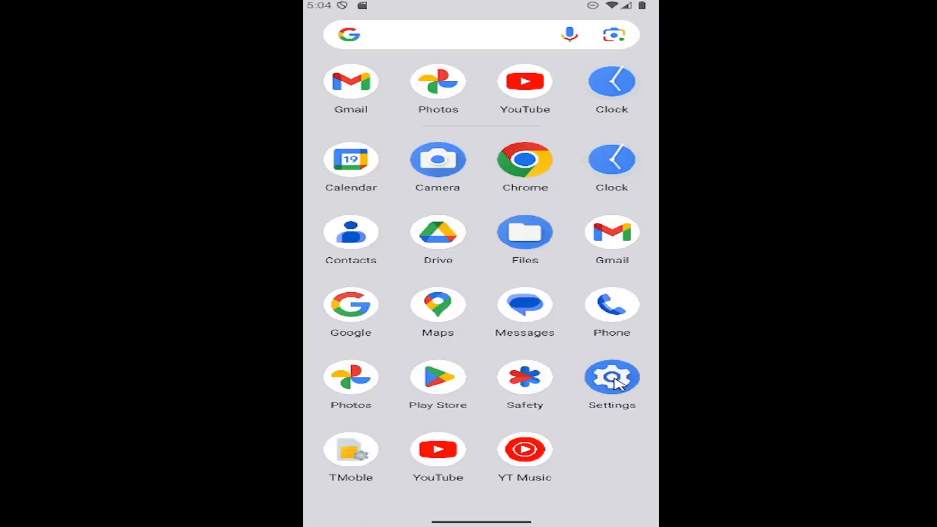
Reach the Sound & vibration page in Settings and bring Live Caption into view.
left_click(611, 376)
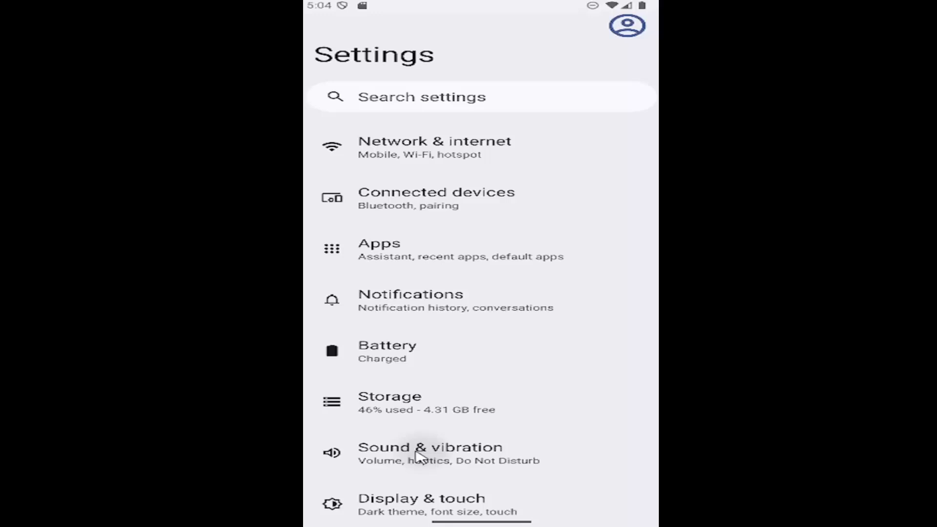
left_click(430, 452)
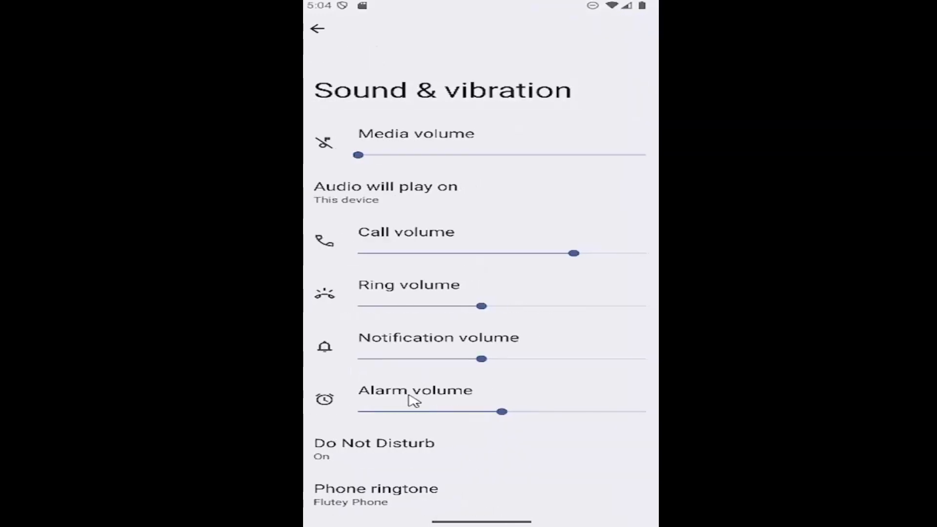
scroll("down", 3)
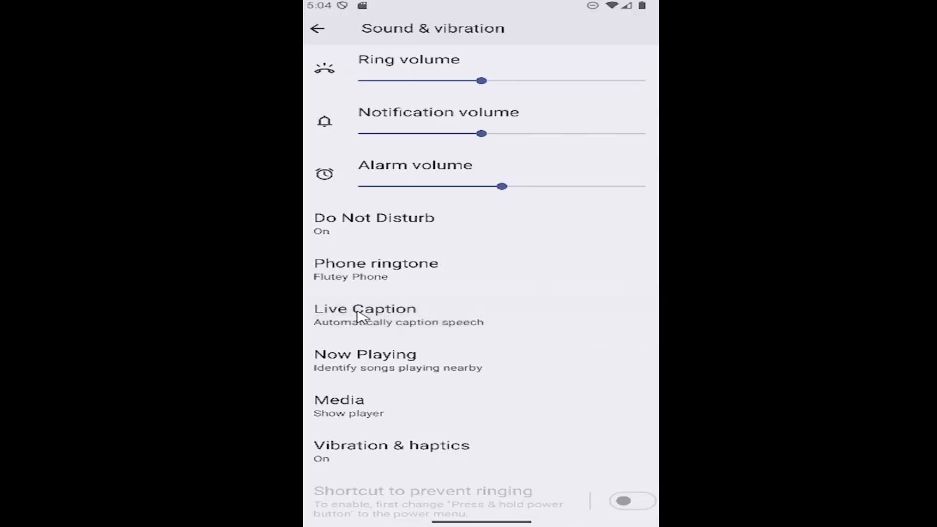
Enter Live Caption with Use Live Caption on and view Caption preferences showing Show captions on.
left_click(364, 309)
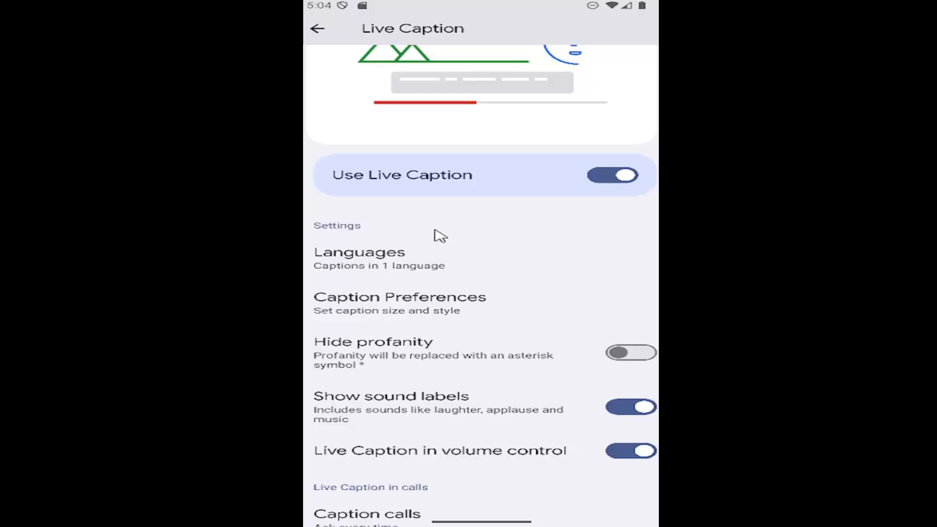
scroll("up", 3)
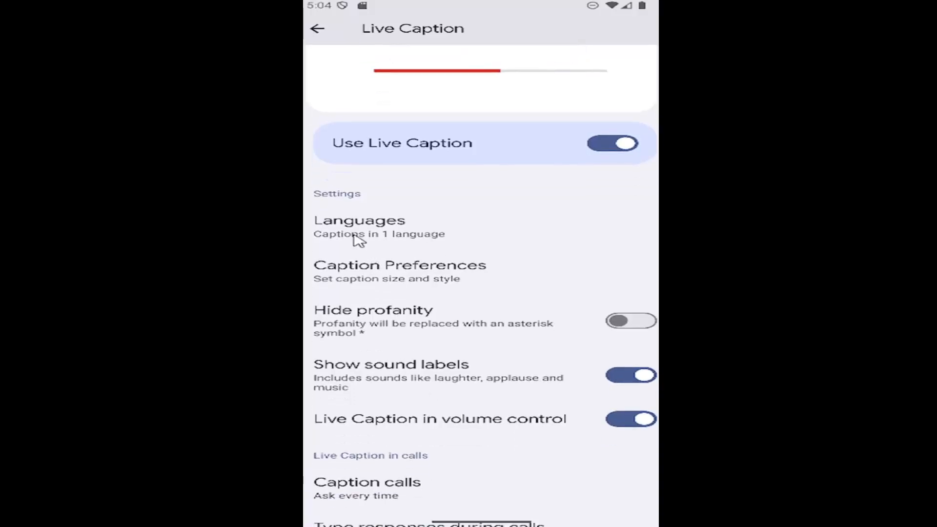
mouse_move(600, 148)
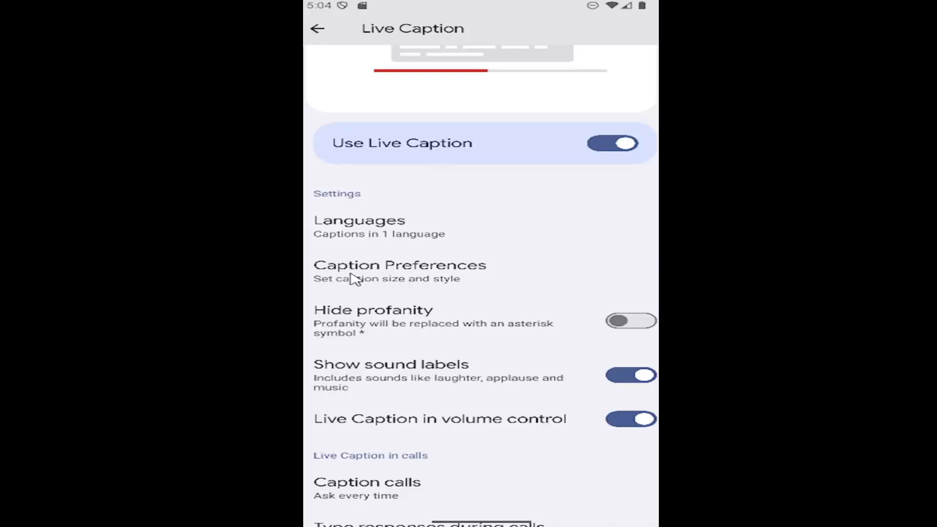
left_click(398, 271)
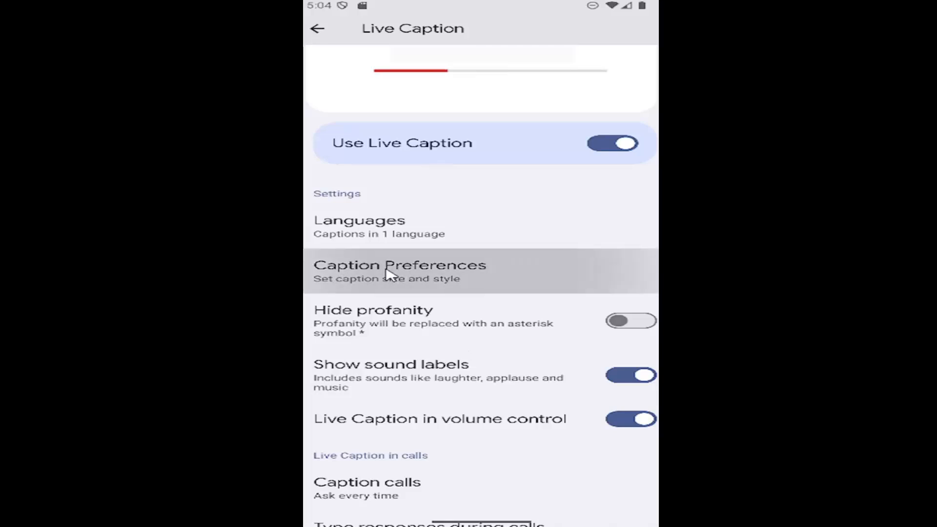
left_click(392, 271)
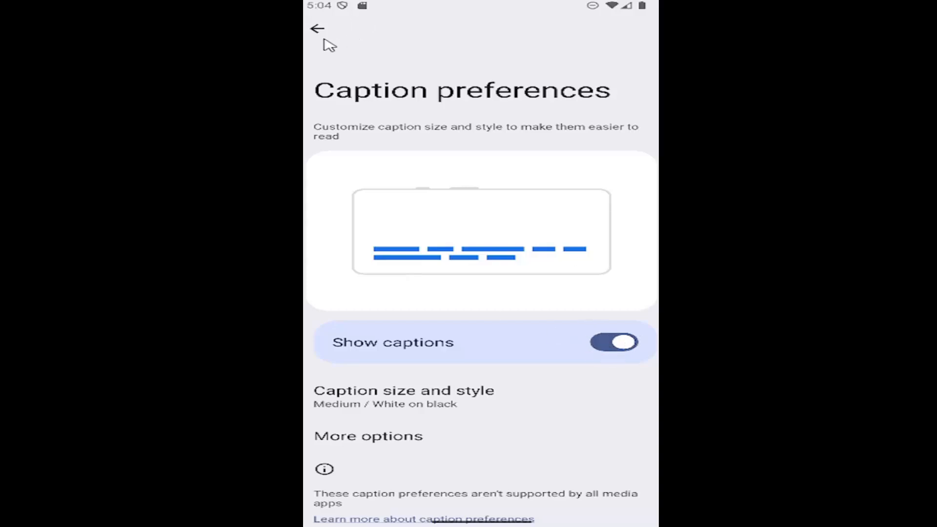
Go back through Live Caption to the Sound & vibration page.
left_click(317, 28)
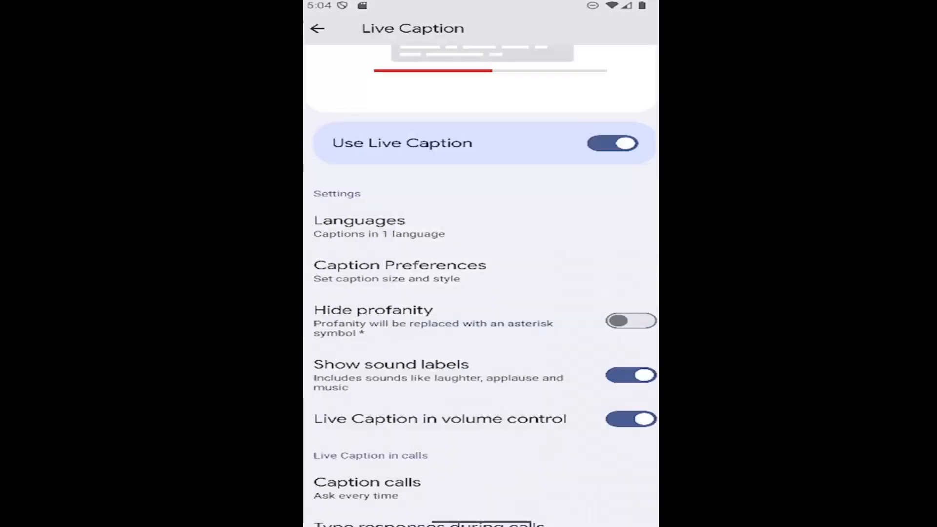
left_click(318, 28)
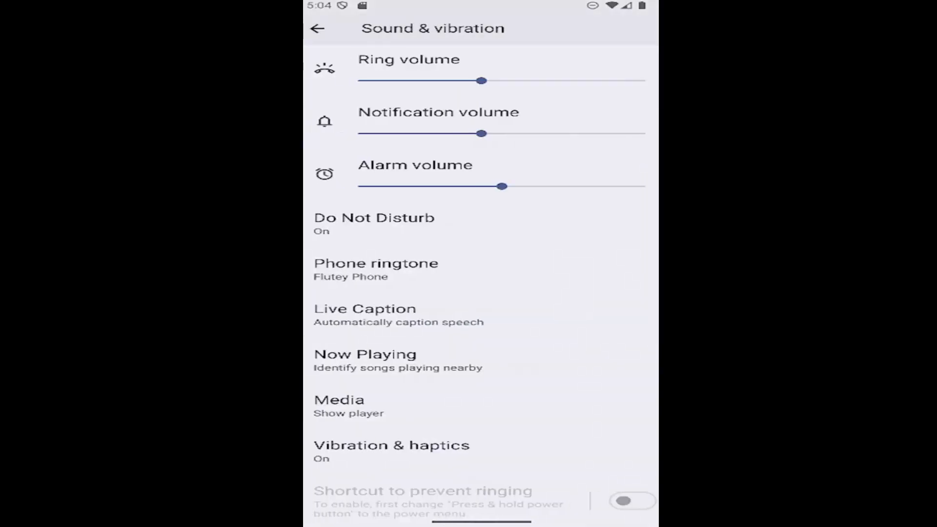